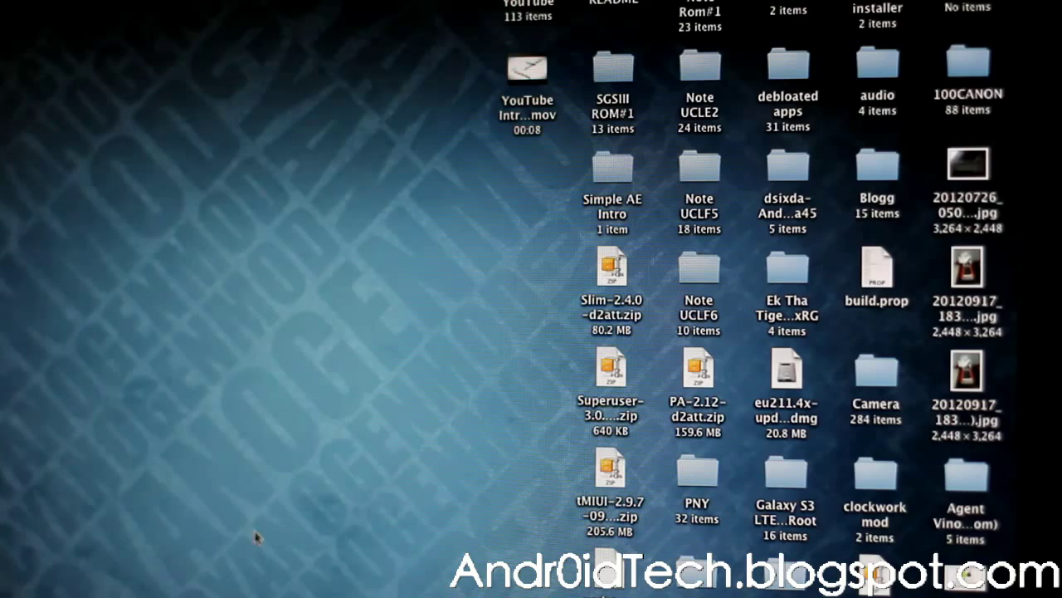
Search Spotlight for 'term' so Terminal appears as the top hit.
{"action": "left_click", "coordinate": [785, 478]}
{"action": "type", "text": "term"}
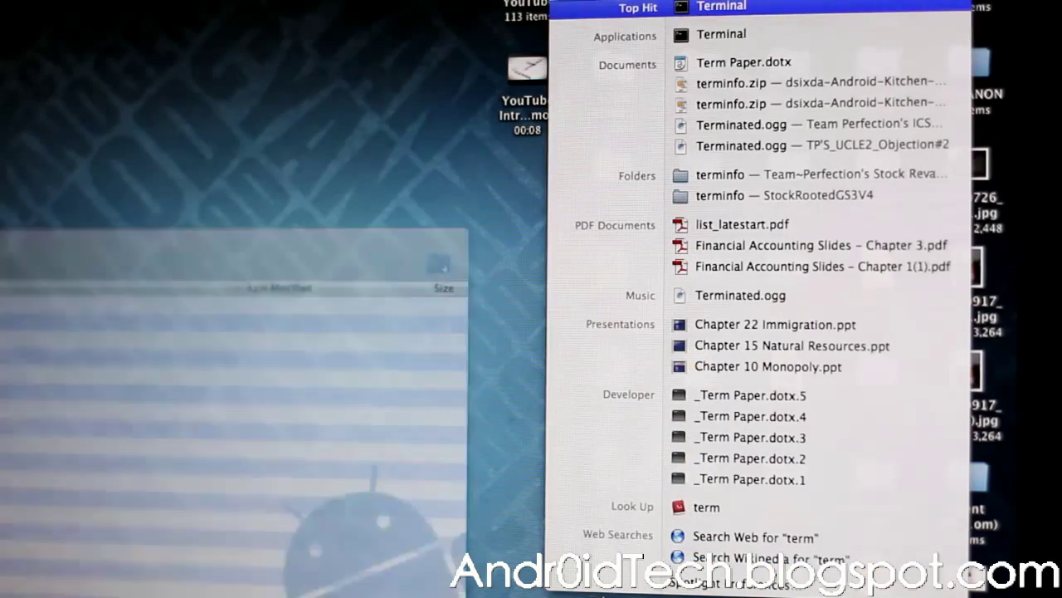
Launch Terminal and change the shell's directory to Desktop with cd desktop.
{"action": "left_click", "coordinate": [720, 33]}
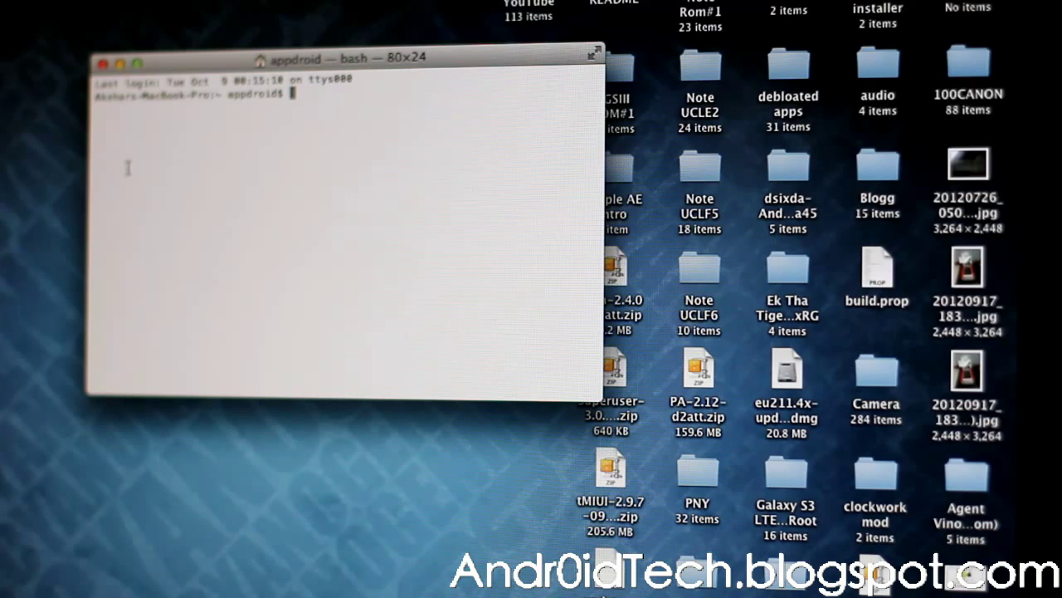
{"action": "type", "text": "cd"}
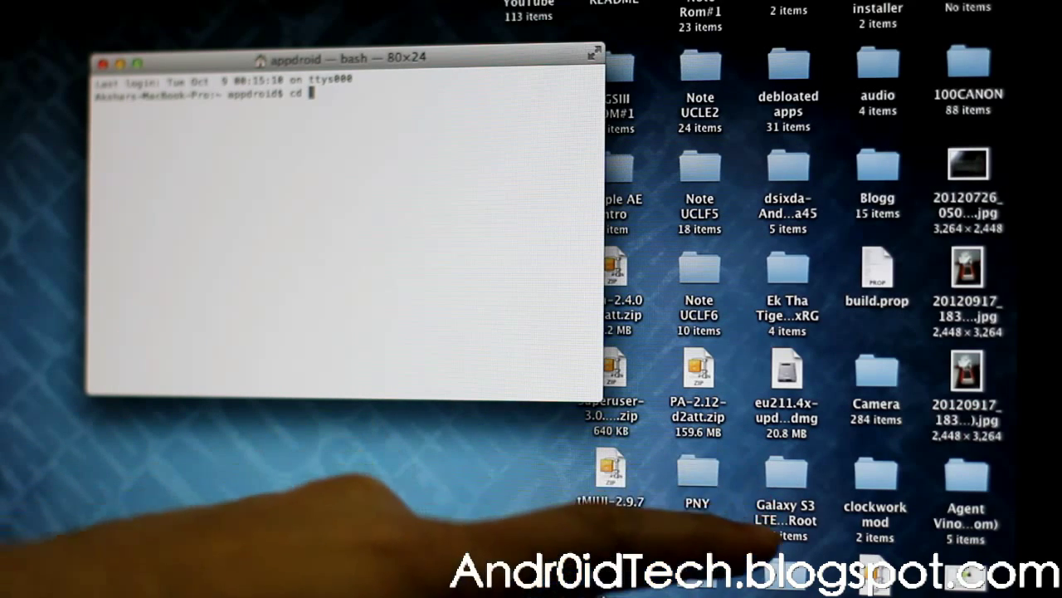
{"action": "type", "text": "de"}
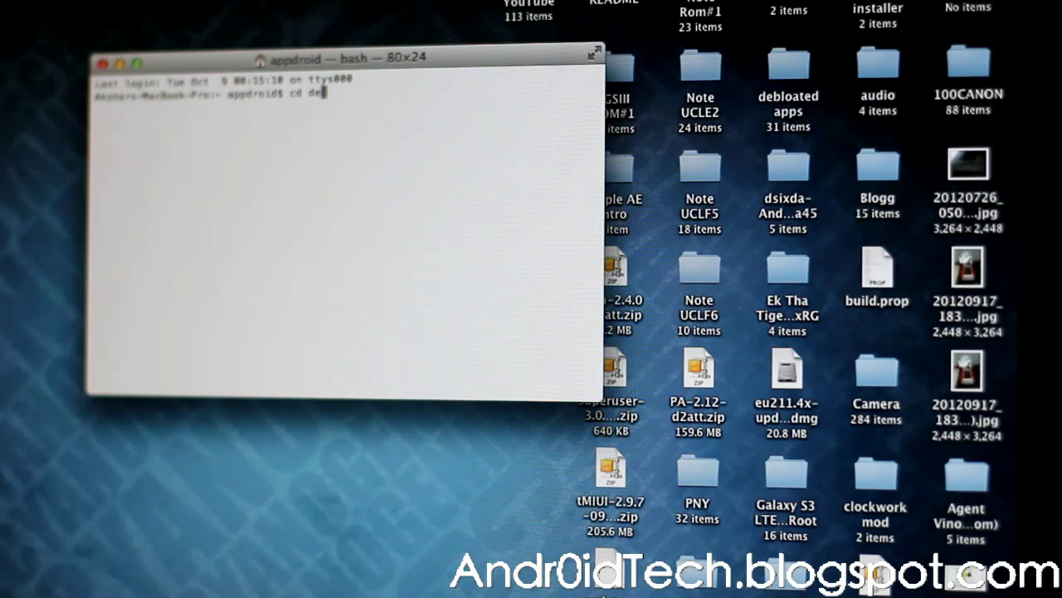
{"action": "type", "text": "sk"}
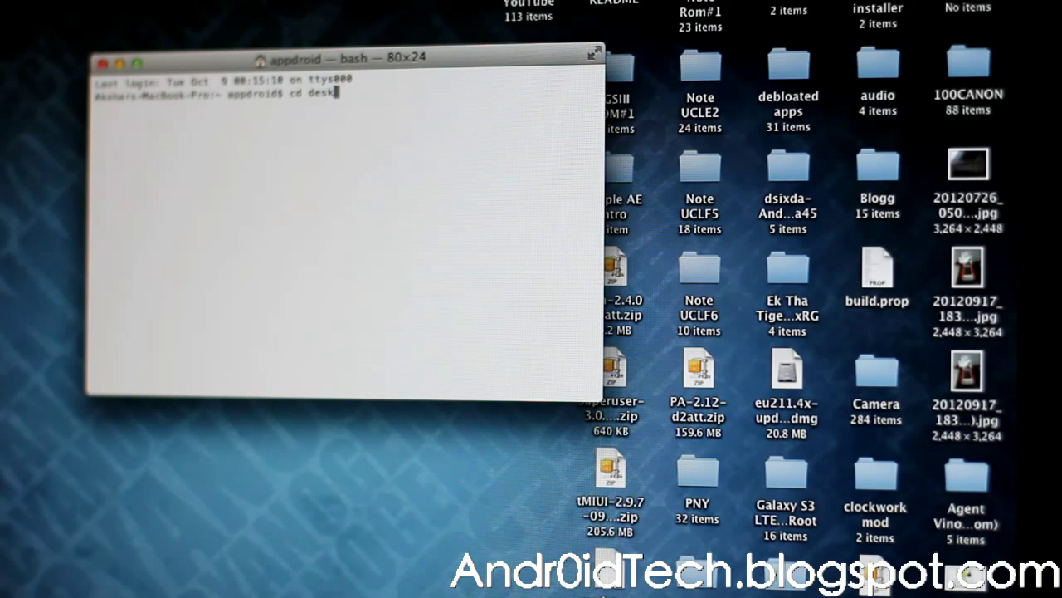
{"action": "type", "text": "top"}
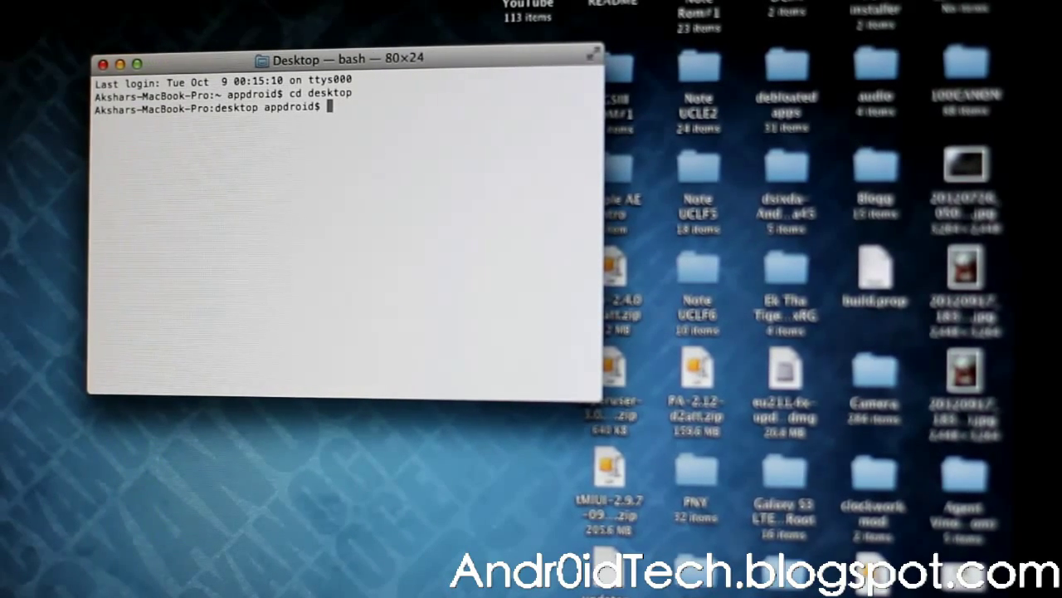
Change directory into the dragged-in Galaxy S3 LTE Mac Root folder.
{"action": "type", "text": "cd"}
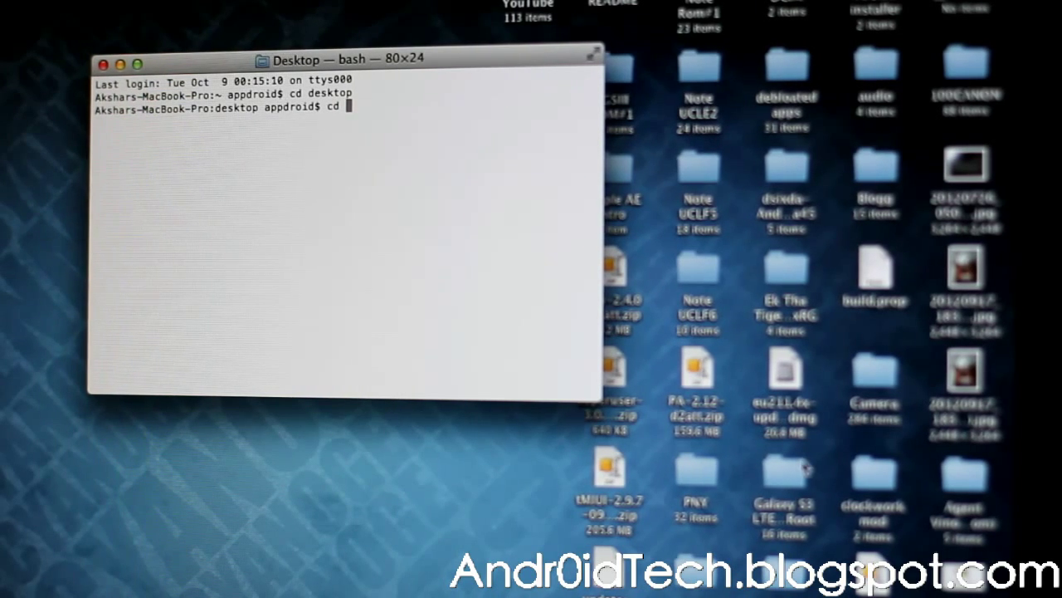
{"action": "left_click_drag", "start_coordinate": [784, 482], "coordinate": [556, 340]}
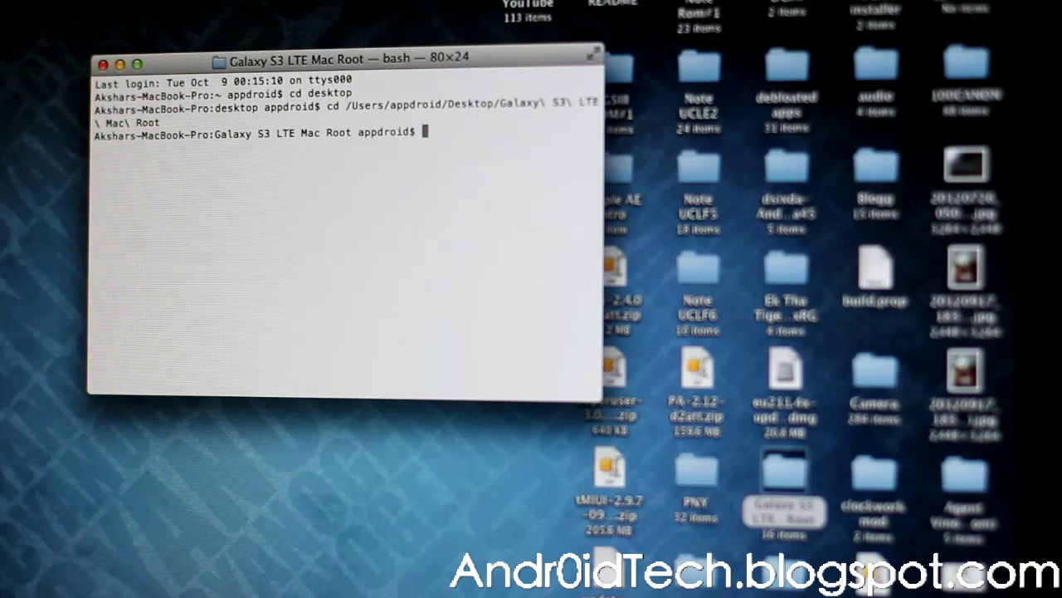
Enter the command sh RootS3LTE.sh without running it yet.
{"action": "type", "text": "sh"}
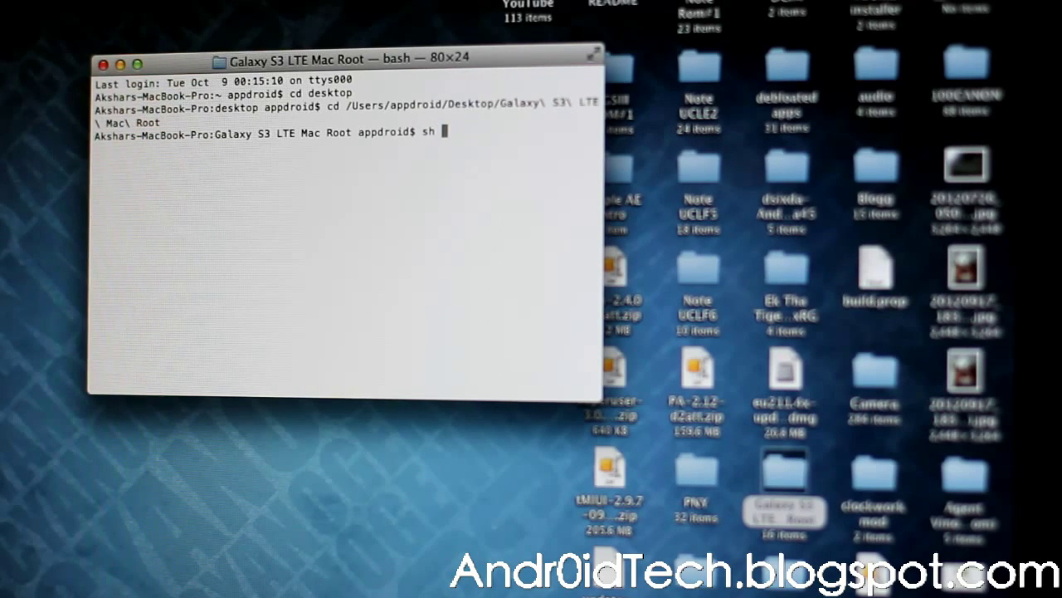
{"action": "type", "text": "Root"}
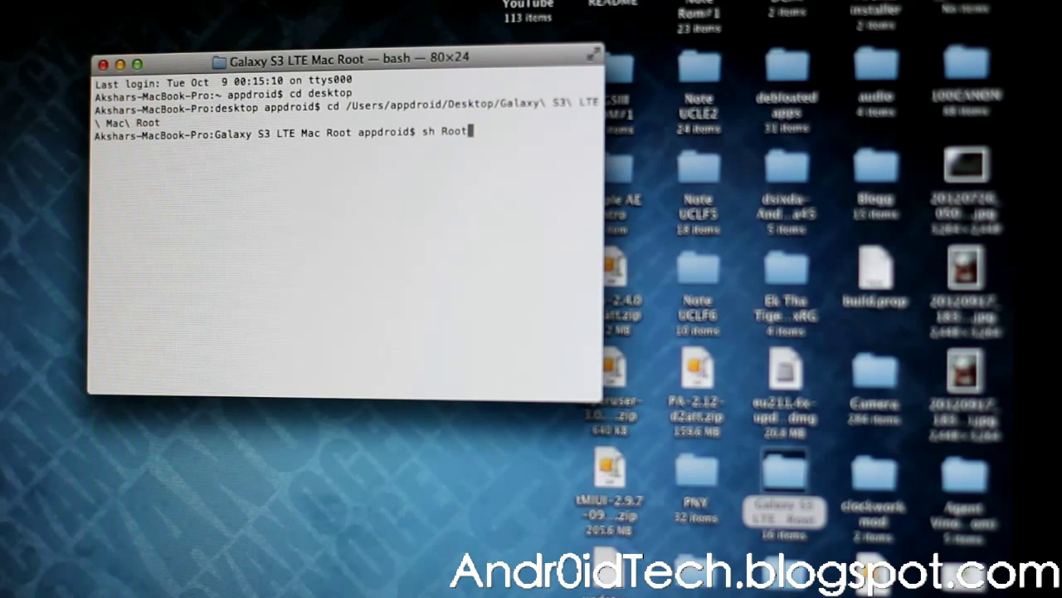
{"action": "type", "text": "S3"}
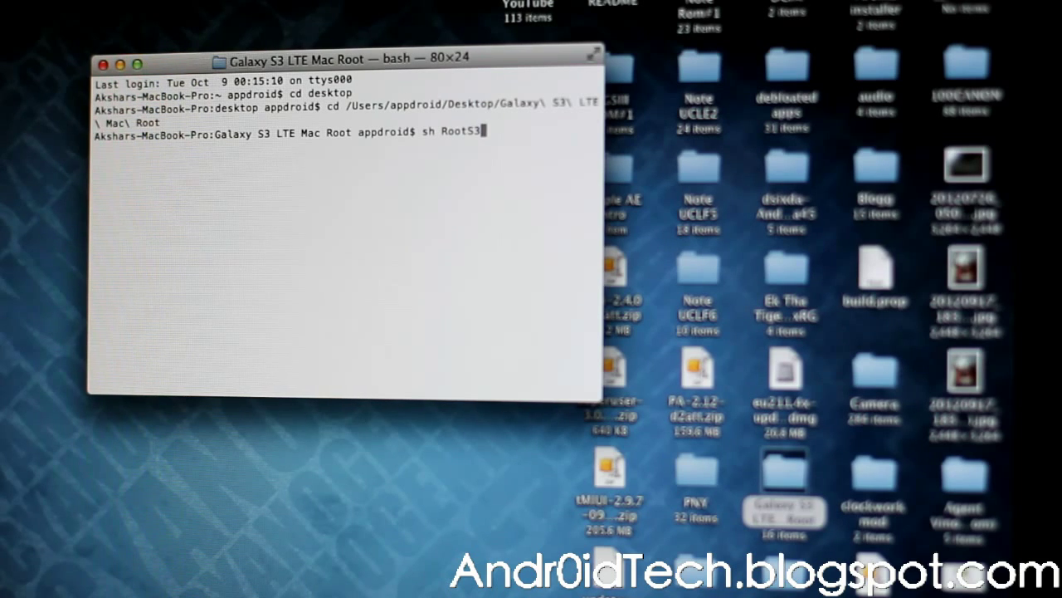
{"action": "type", "text": "LTE.s"}
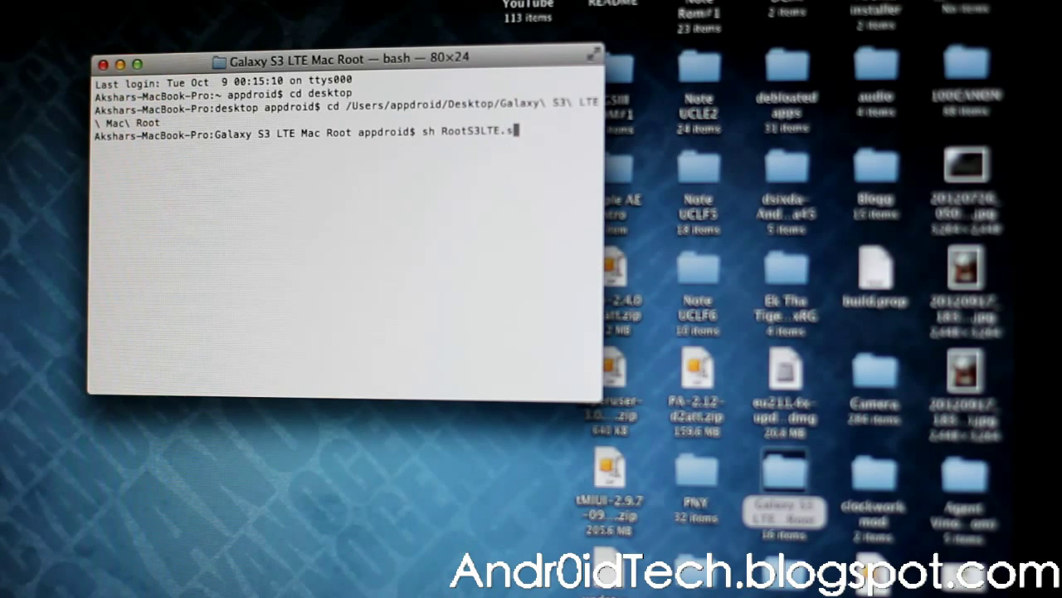
{"action": "type", "text": "h"}
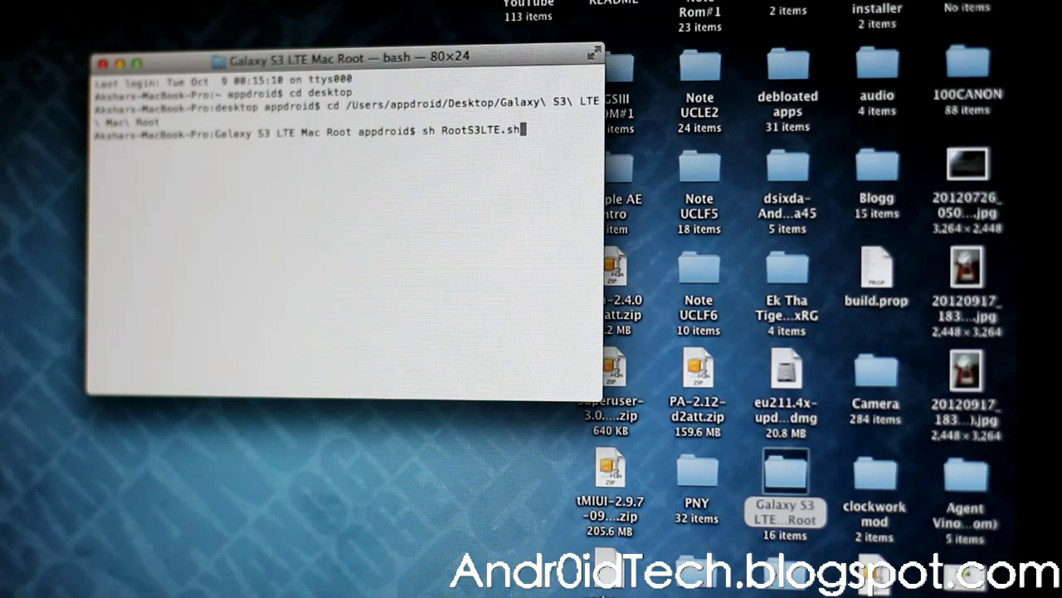
Run the root script and acknowledge the device connection alert.
{"action": "key", "text": "Return"}
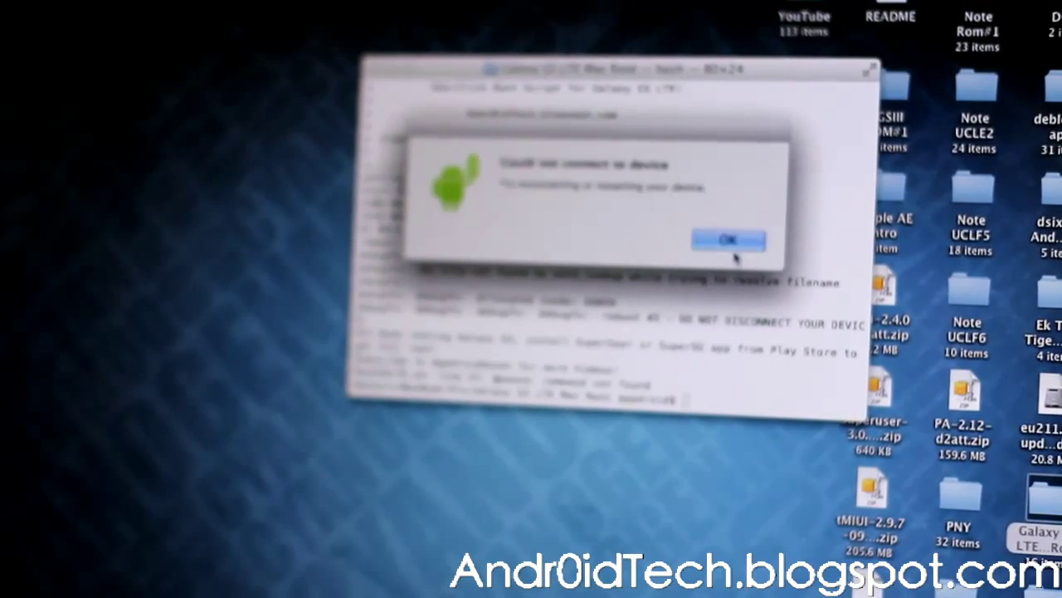
{"action": "left_click", "coordinate": [727, 239]}
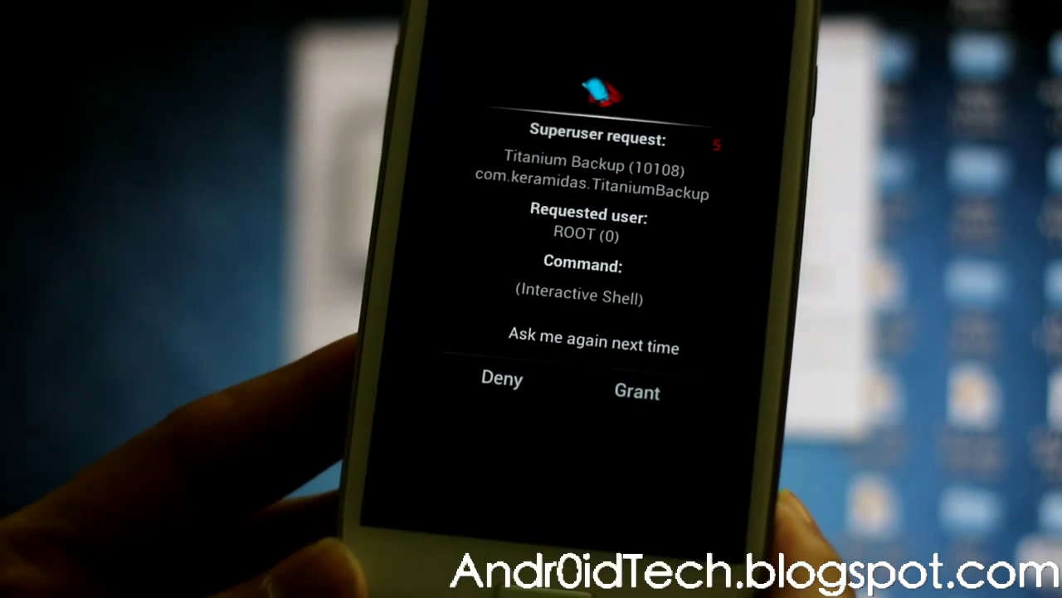
Grant Titanium Backup root access on the Superuser request prompt.
{"action": "left_click", "coordinate": [637, 392]}
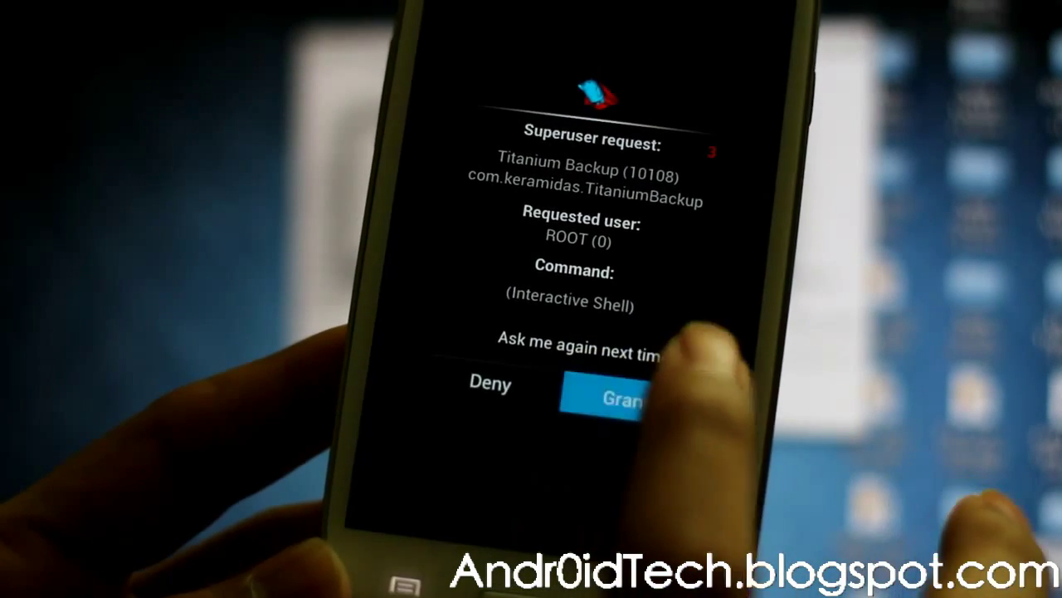
{"action": "left_click", "coordinate": [617, 397]}
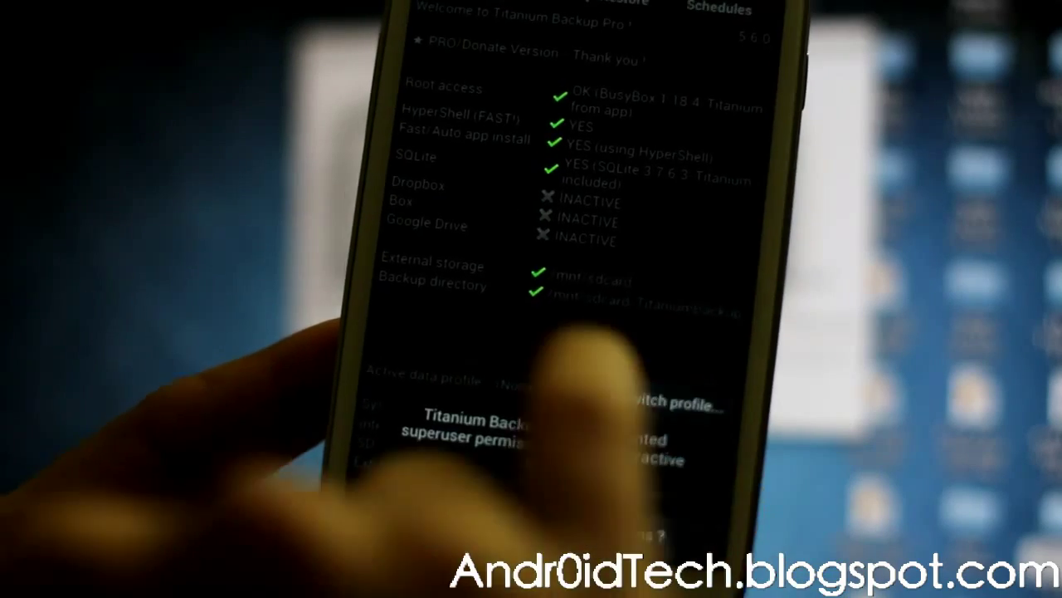